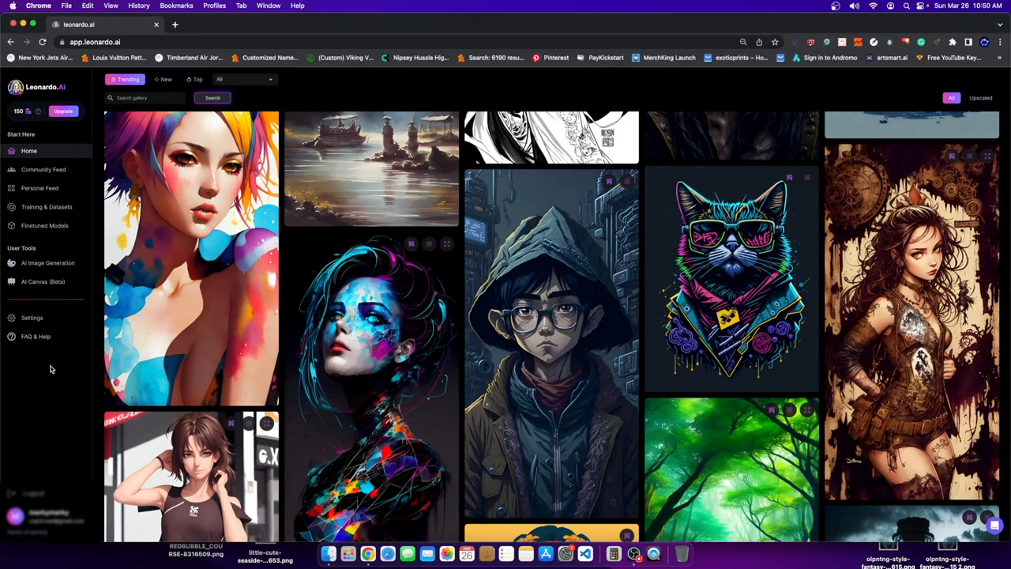
pyautogui.moveTo(468, 310)
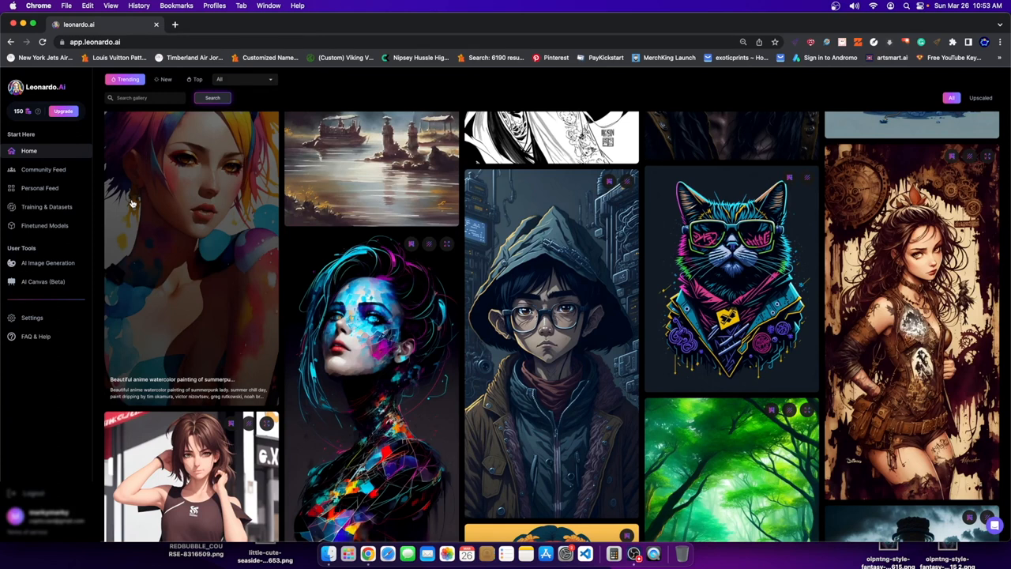
pyautogui.moveTo(158, 199)
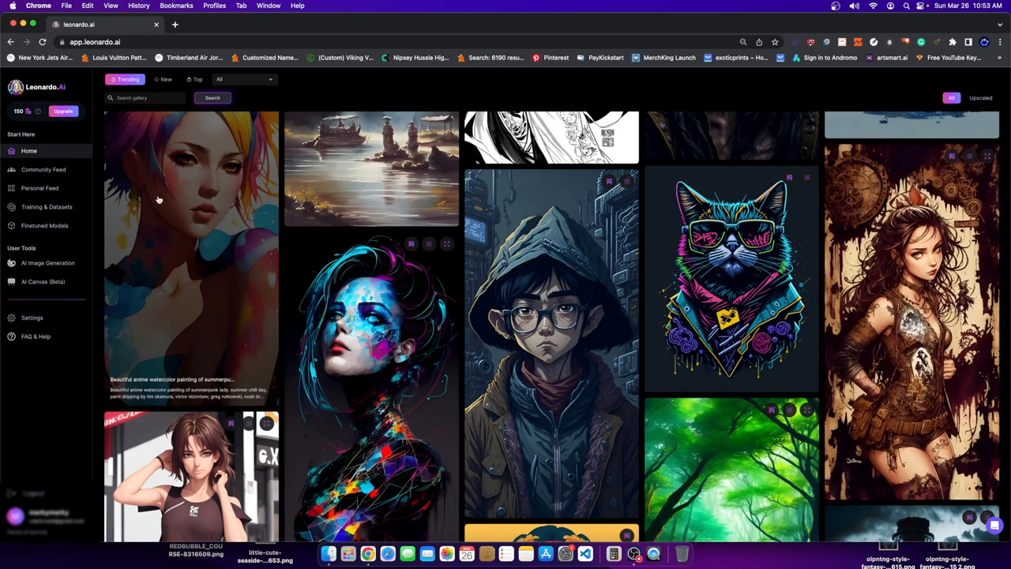
# Step: Scroll the Trending feed down to the Viking warrior artwork and its prompt description
pyautogui.scroll(-3)
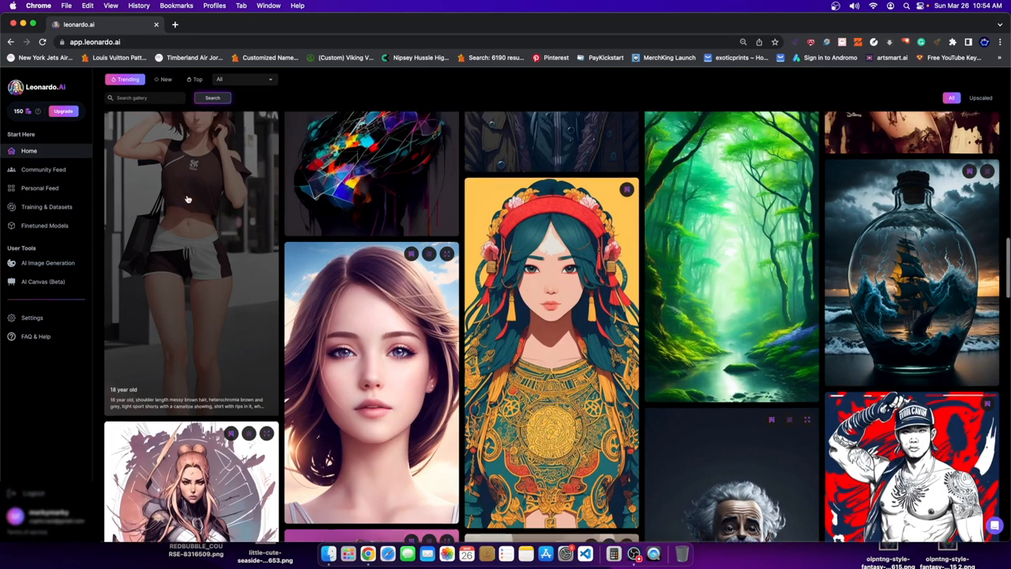
pyautogui.scroll(-3)
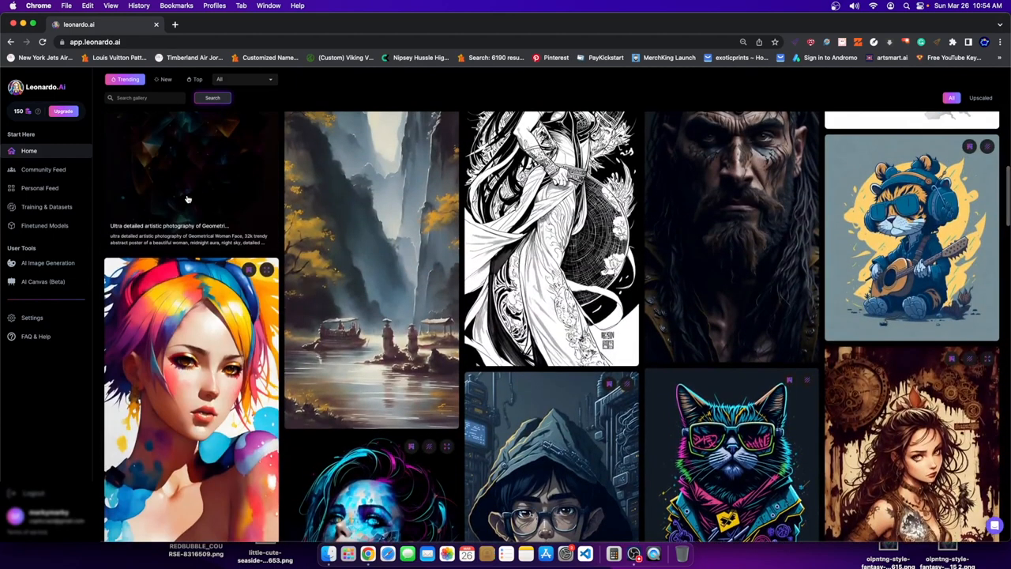
pyautogui.scroll(3)
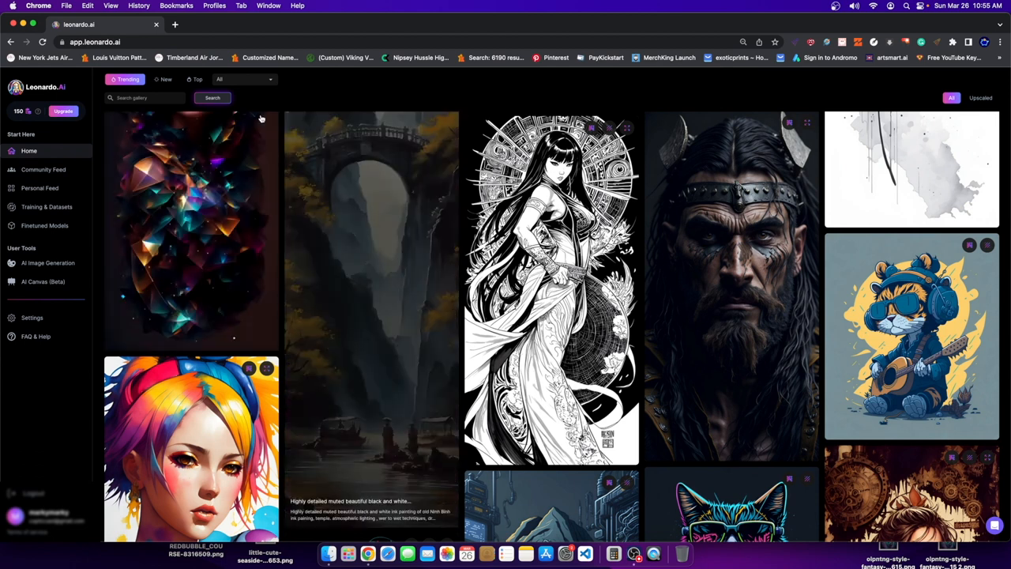
pyautogui.moveTo(918, 338)
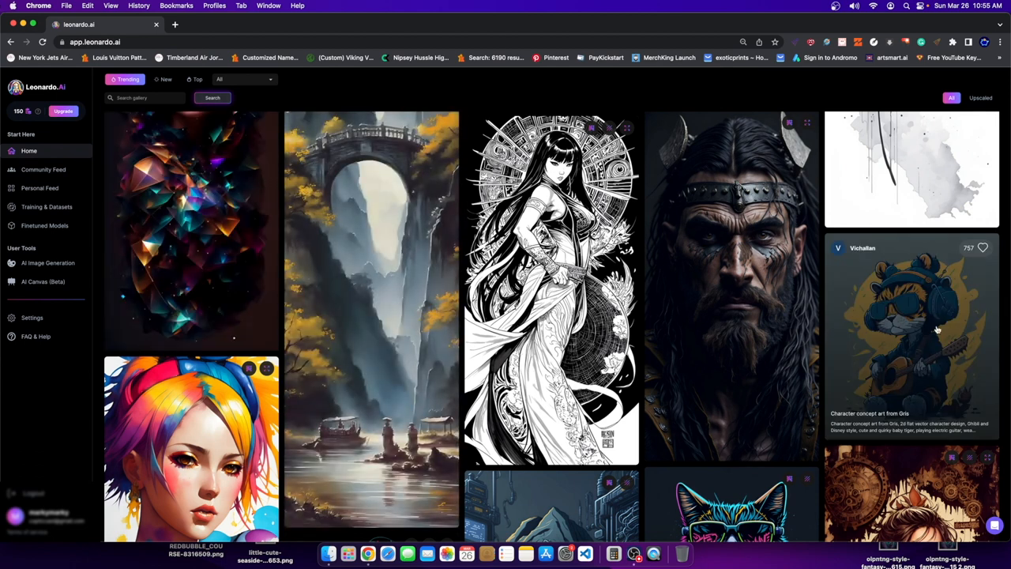
pyautogui.moveTo(859, 350)
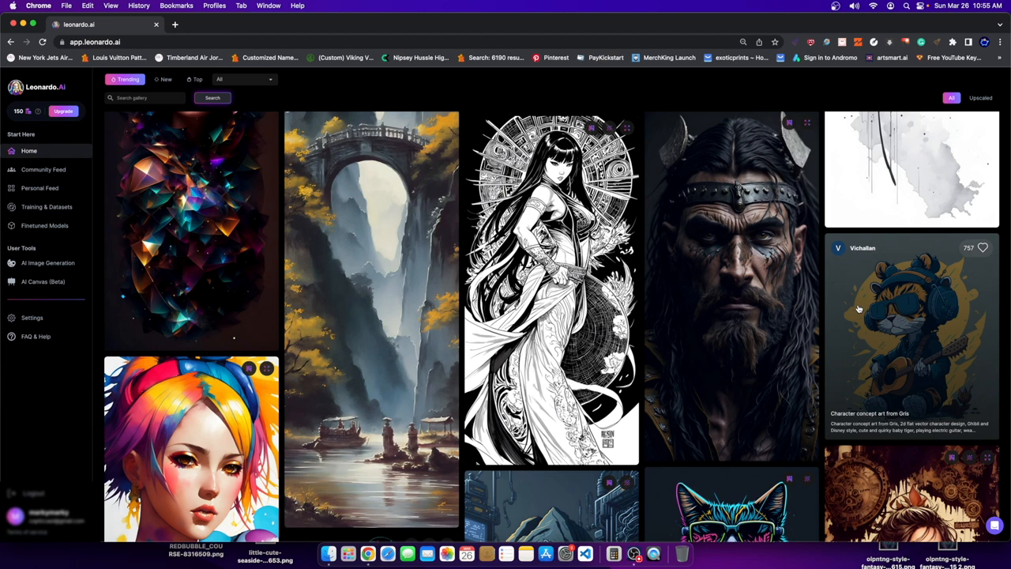
pyautogui.scroll(-3)
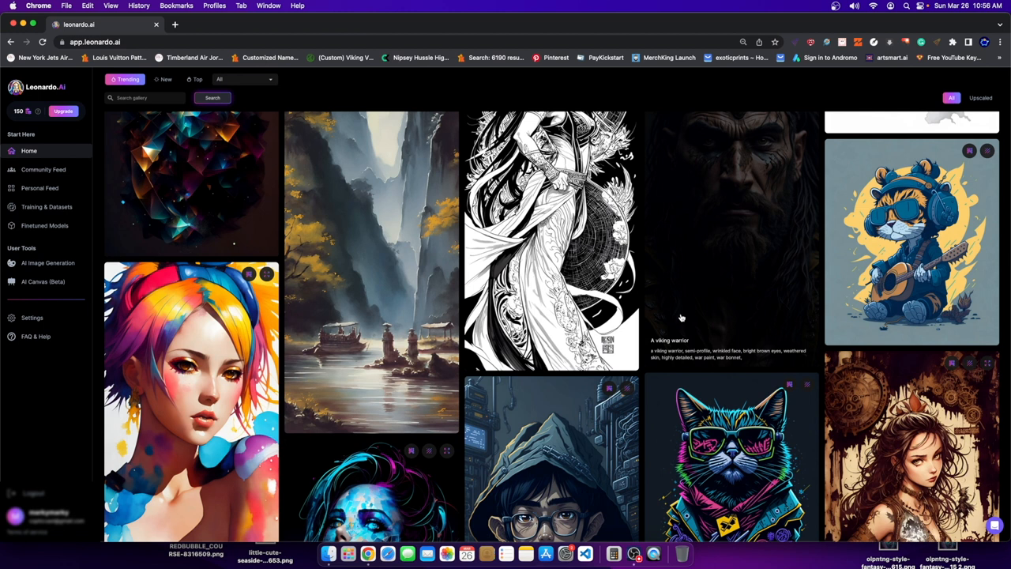
pyautogui.moveTo(780, 143)
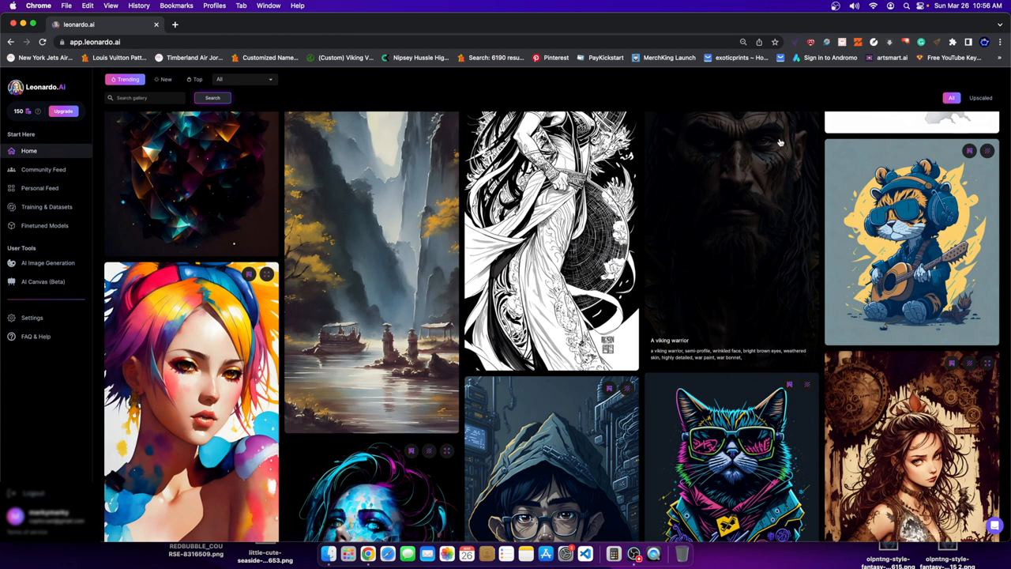
pyautogui.moveTo(697, 95)
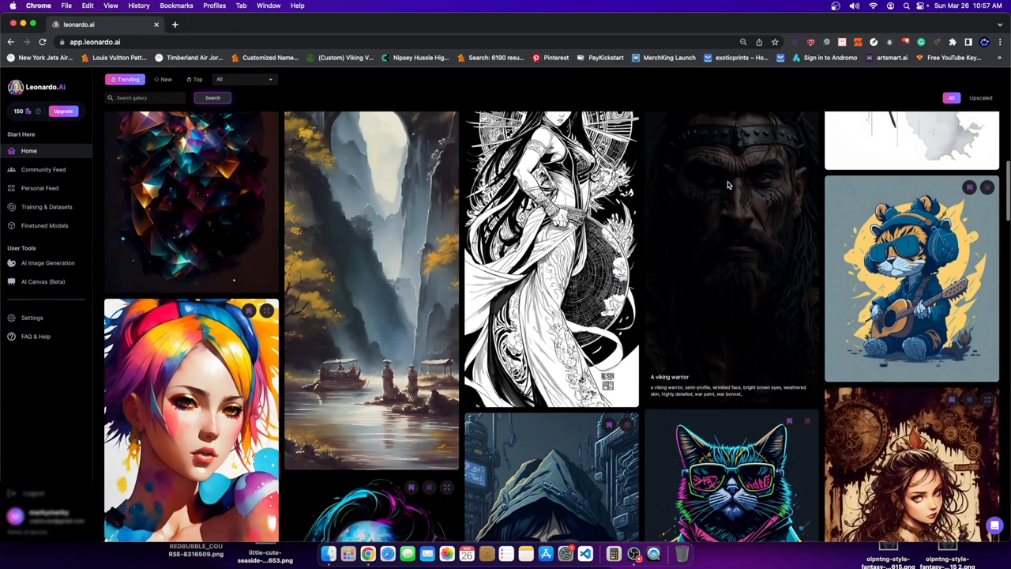
# Step: Show the Viking warrior portrait enlarged as an upscaled image over the feed
pyautogui.click(729, 185)
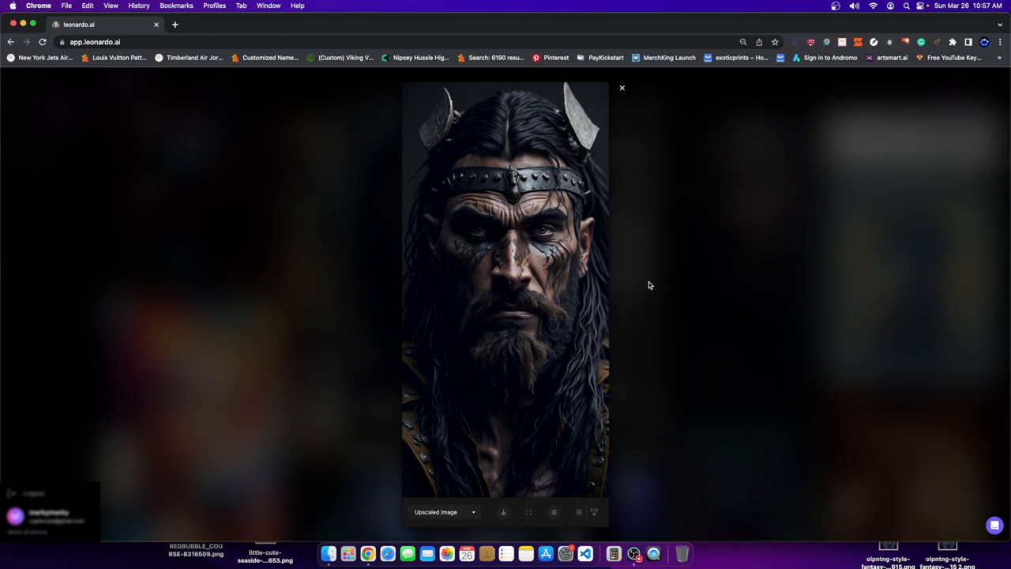
# Step: Close the enlarged Viking warrior view and return to the trending gallery
pyautogui.click(622, 89)
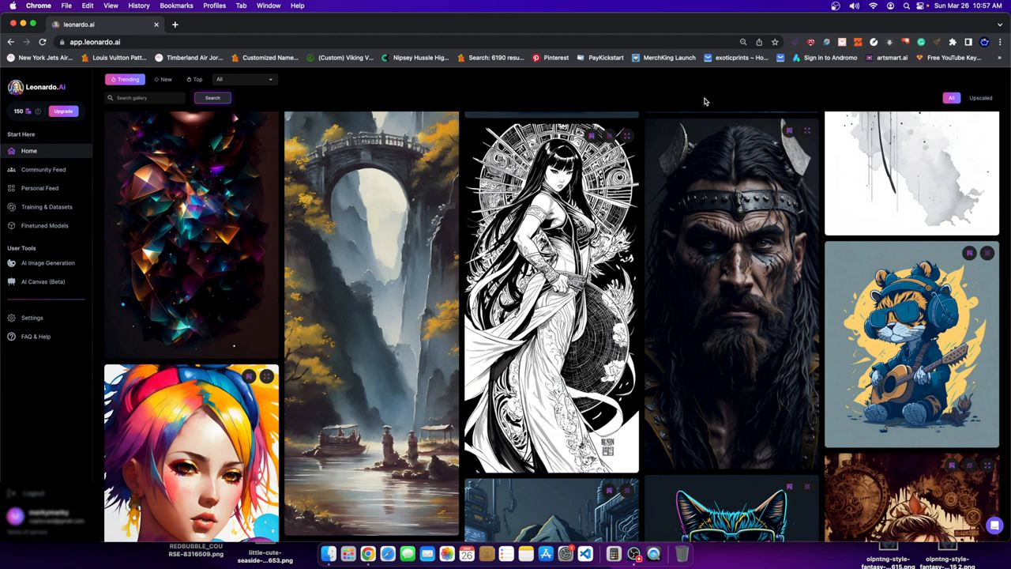
pyautogui.moveTo(703, 101)
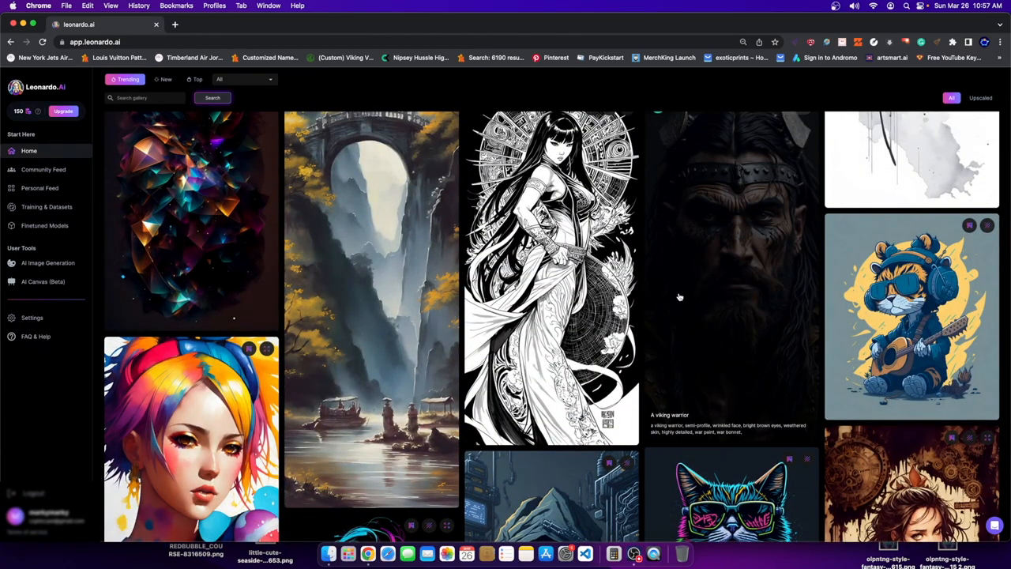
# Step: Bring up the Viking warrior image's details panel, then view the image enlarged again
pyautogui.click(730, 284)
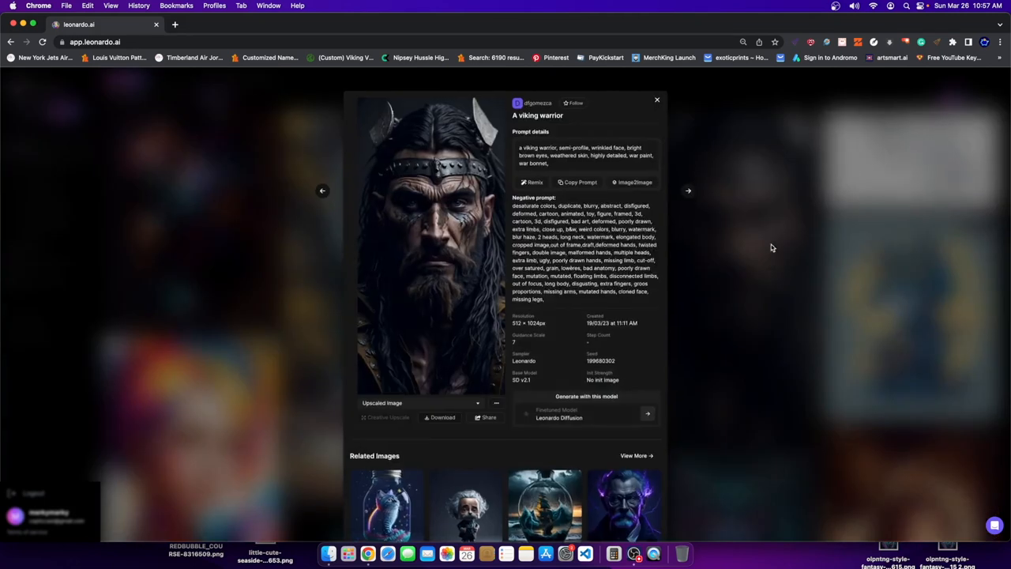
pyautogui.click(417, 249)
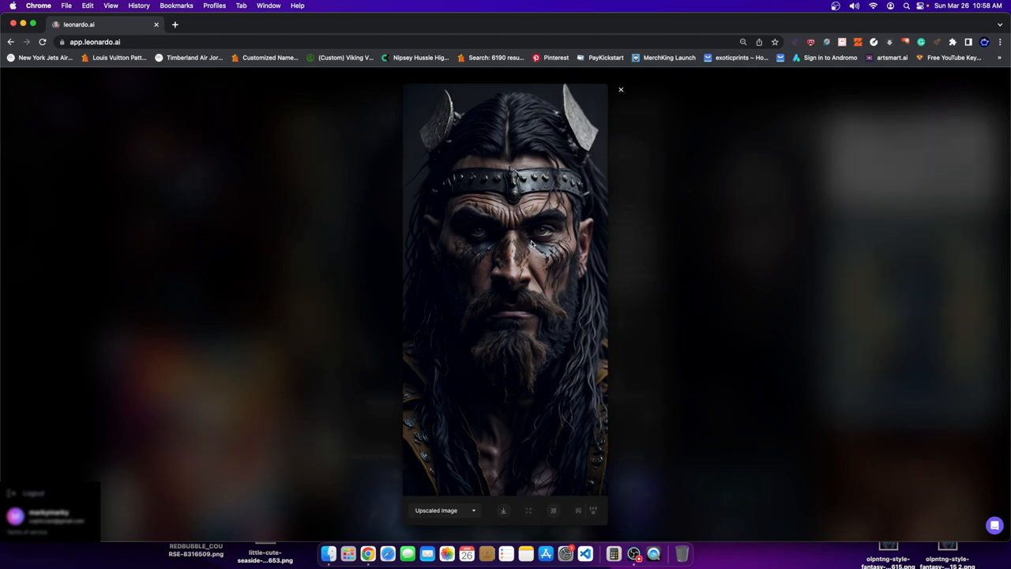
# Step: Close the full-size Viking warrior viewer and scroll the feed down to new artworks
pyautogui.click(621, 89)
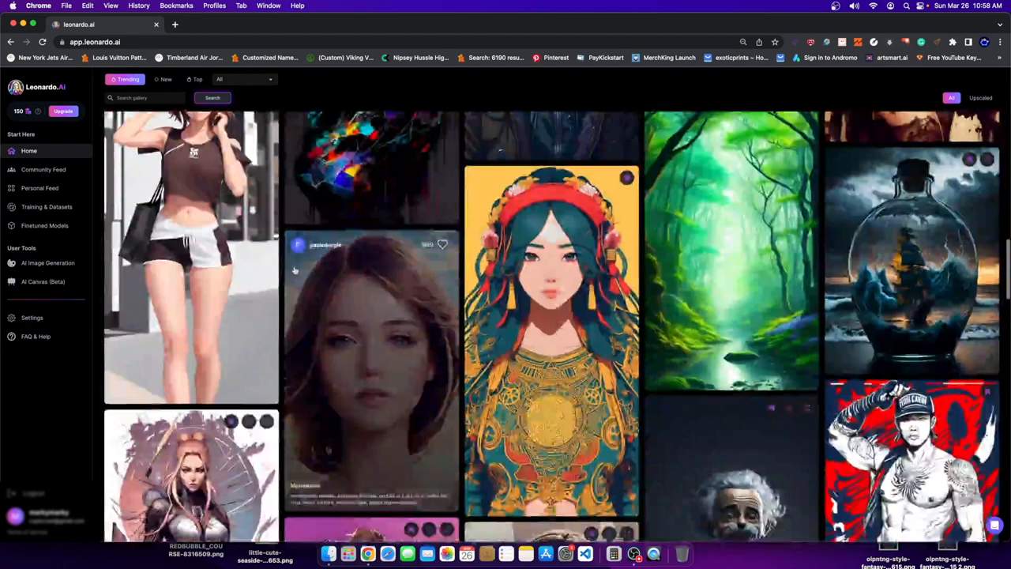
pyautogui.scroll(-3)
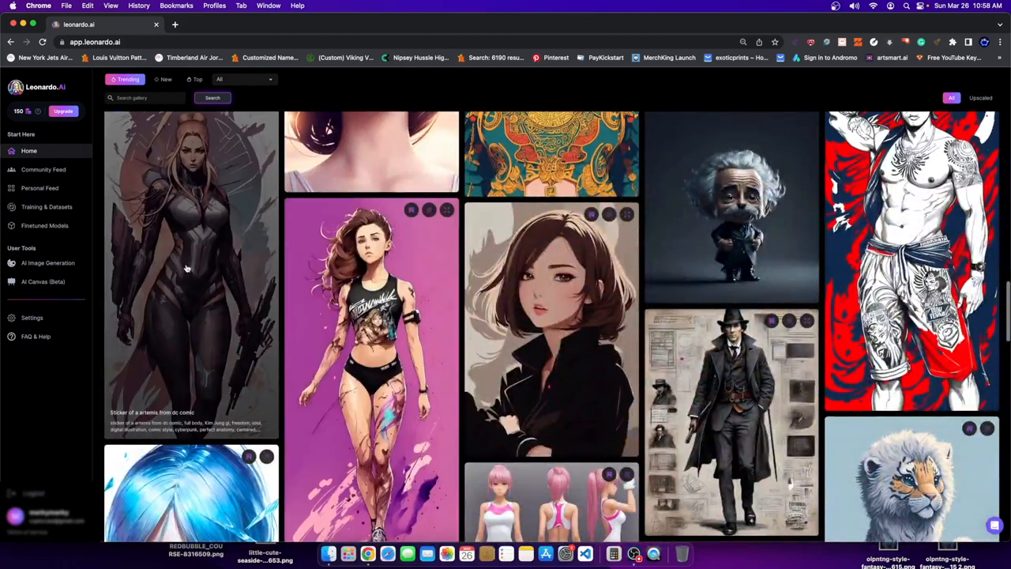
# Step: Show the 'Sticker of a artemis from dc comic' image's details with prompt, negative prompt and settings
pyautogui.click(186, 268)
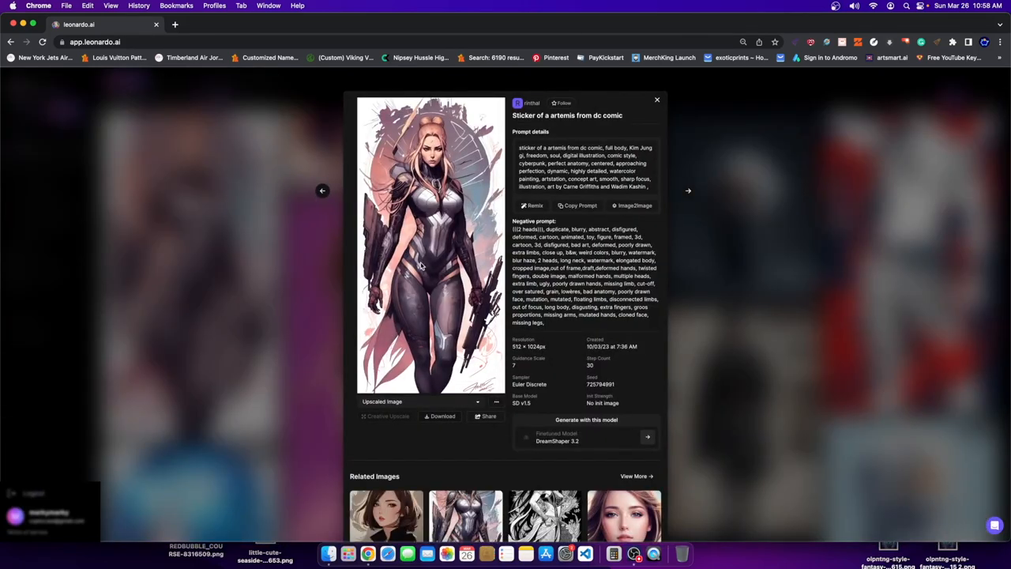
pyautogui.scroll(-3)
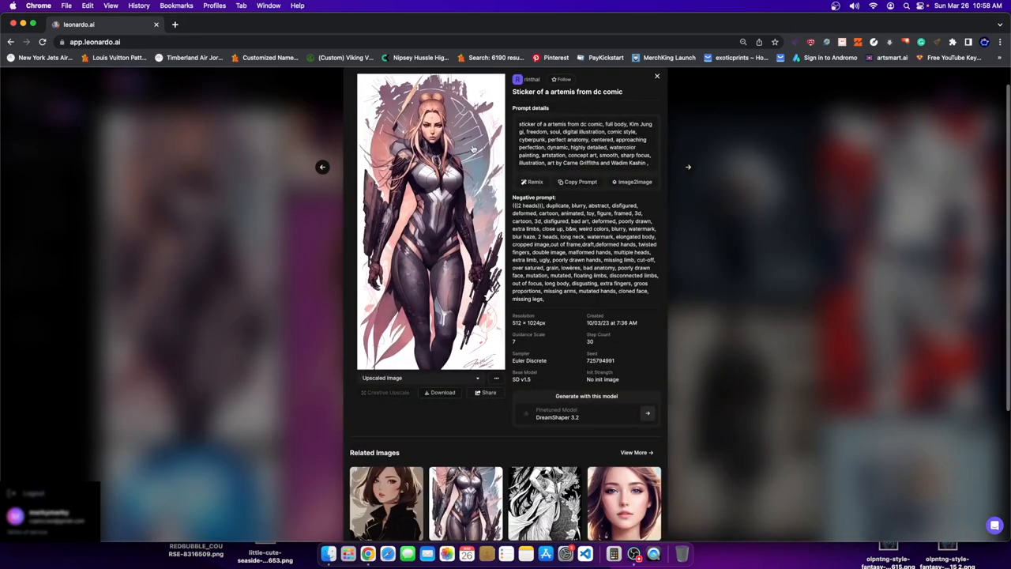
pyautogui.moveTo(534, 118)
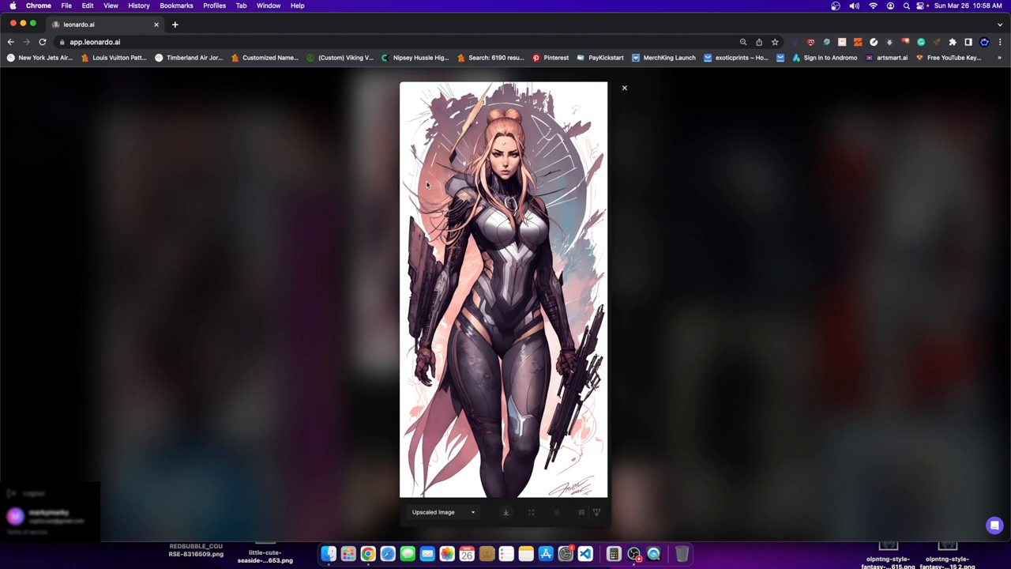
pyautogui.moveTo(370, 161)
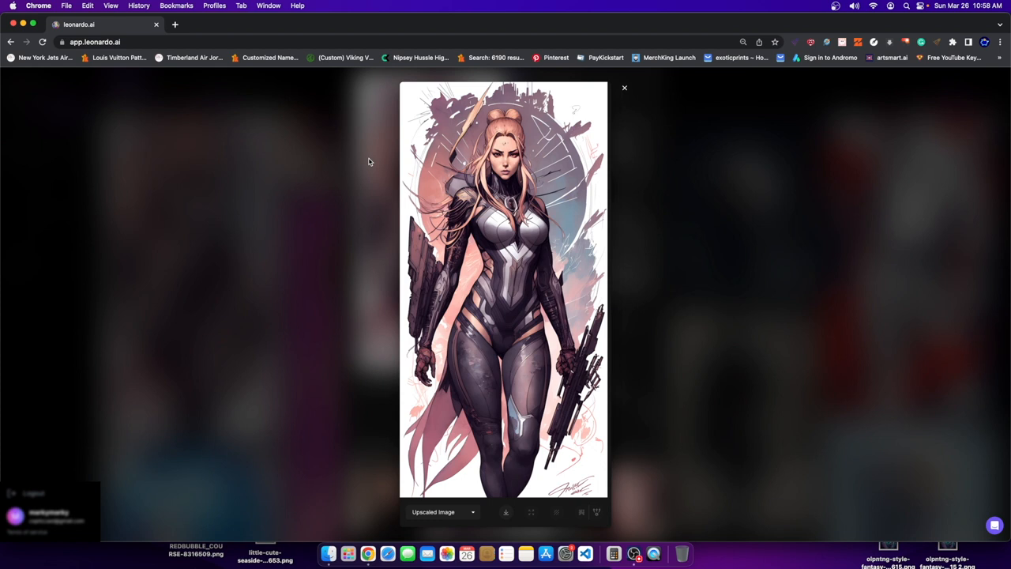
pyautogui.moveTo(575, 215)
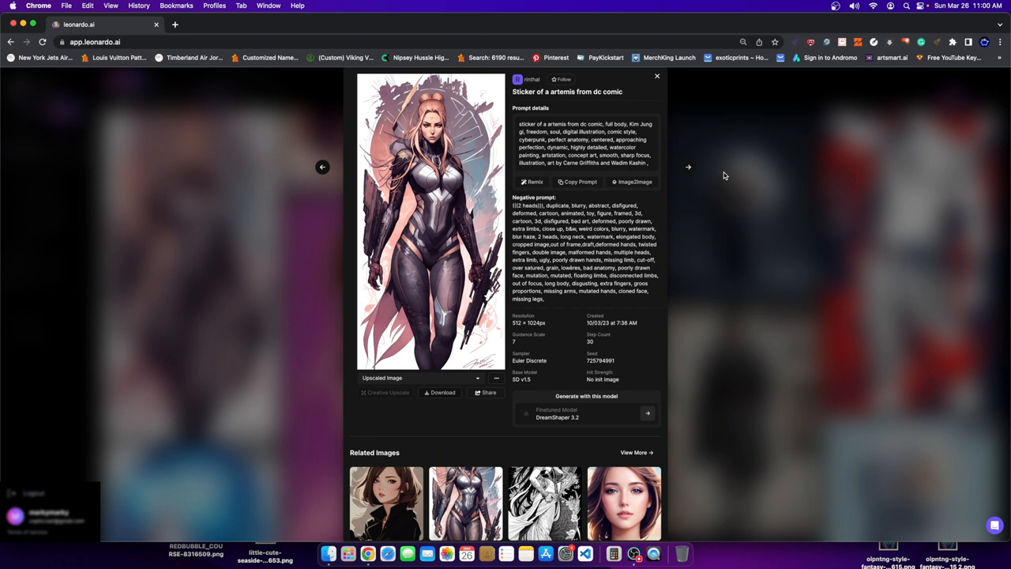
pyautogui.moveTo(676, 133)
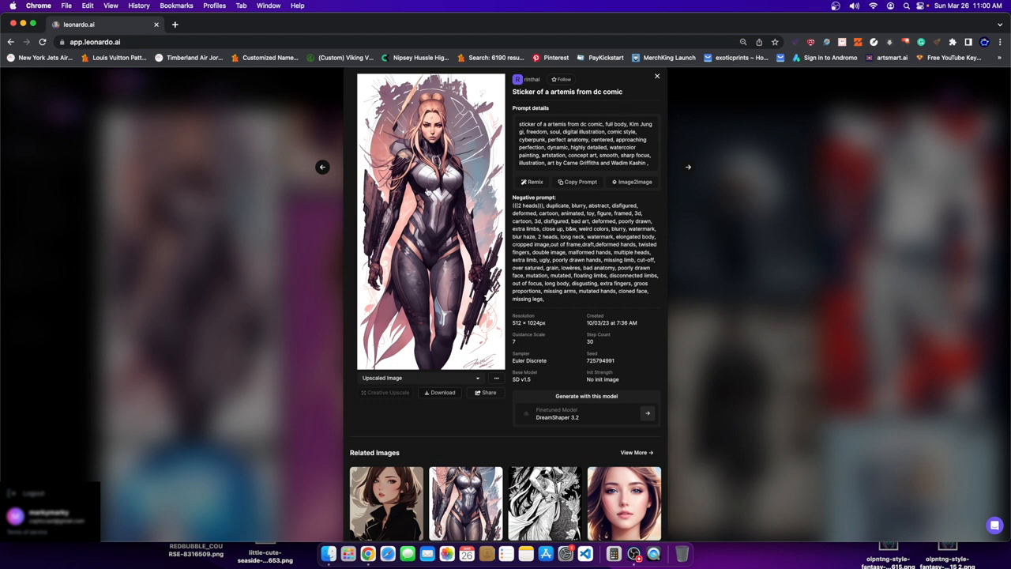
pyautogui.click(430, 237)
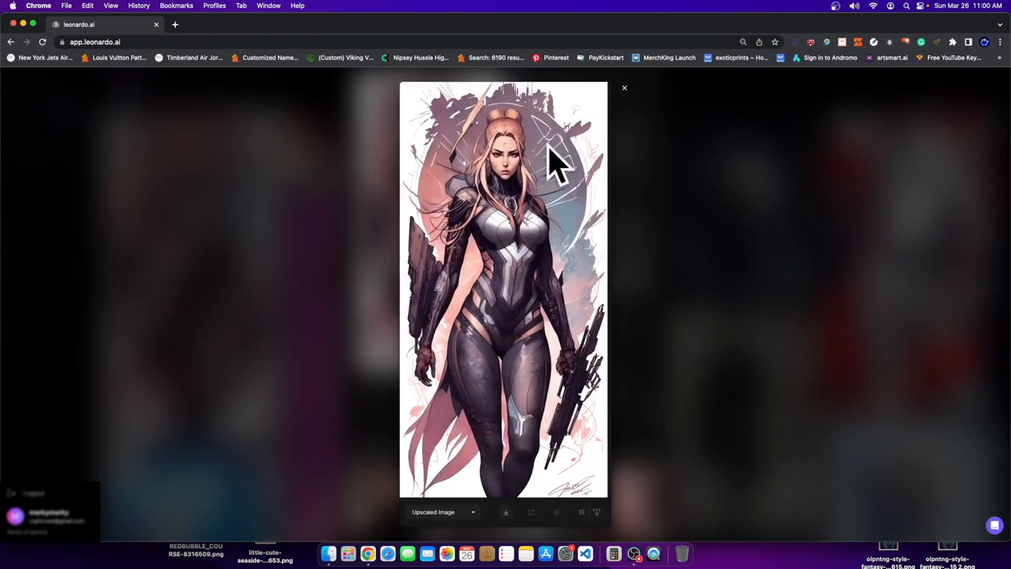
pyautogui.moveTo(660, 311)
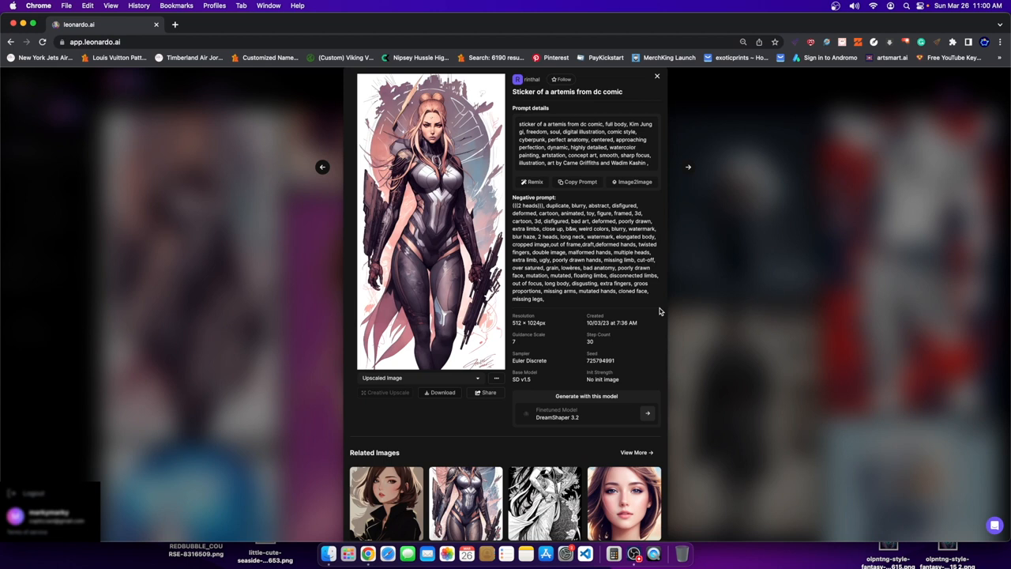
pyautogui.moveTo(701, 287)
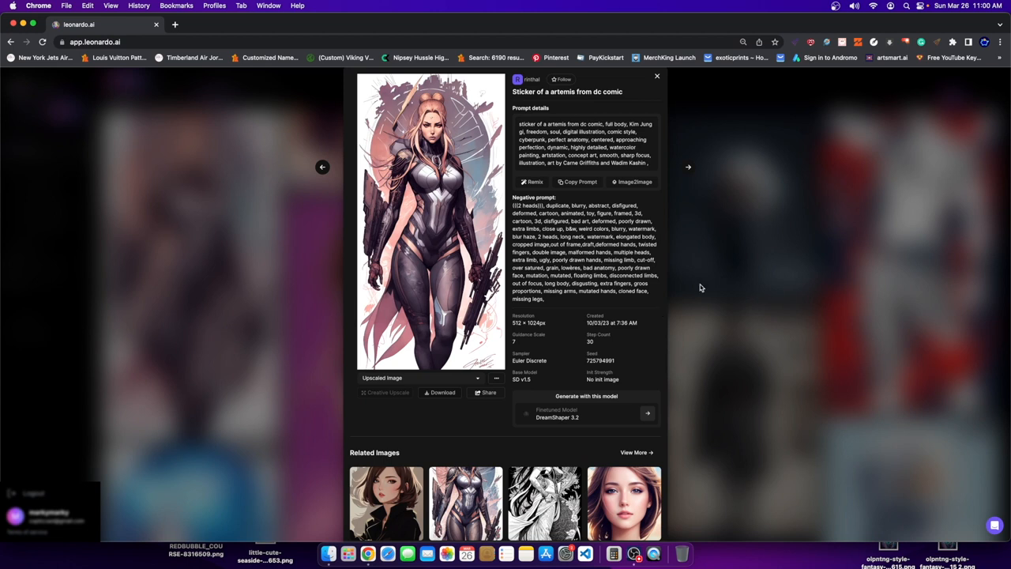
# Step: Dismiss the Artemis sticker details modal and return to the community feed
pyautogui.click(657, 75)
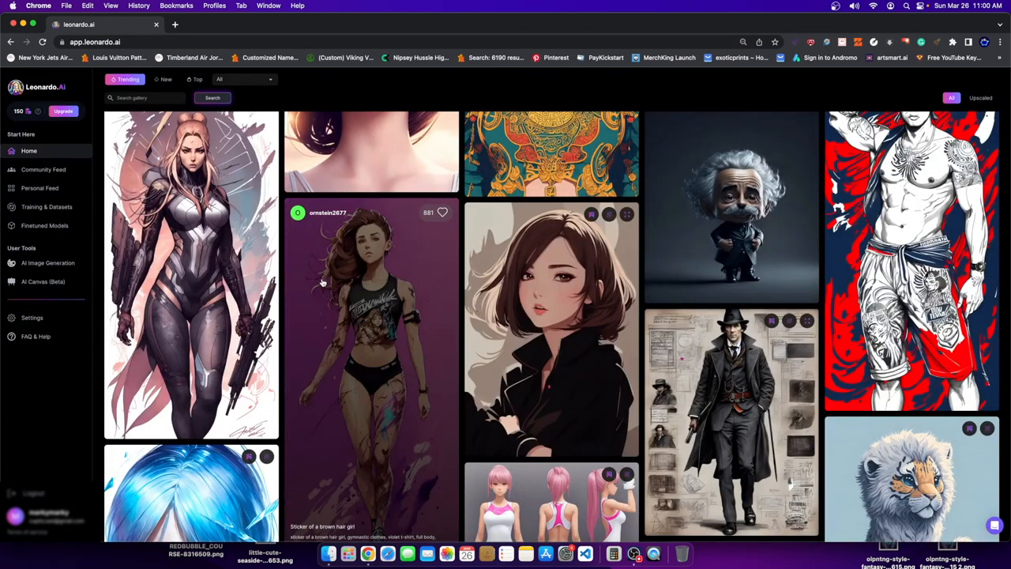
pyautogui.moveTo(304, 278)
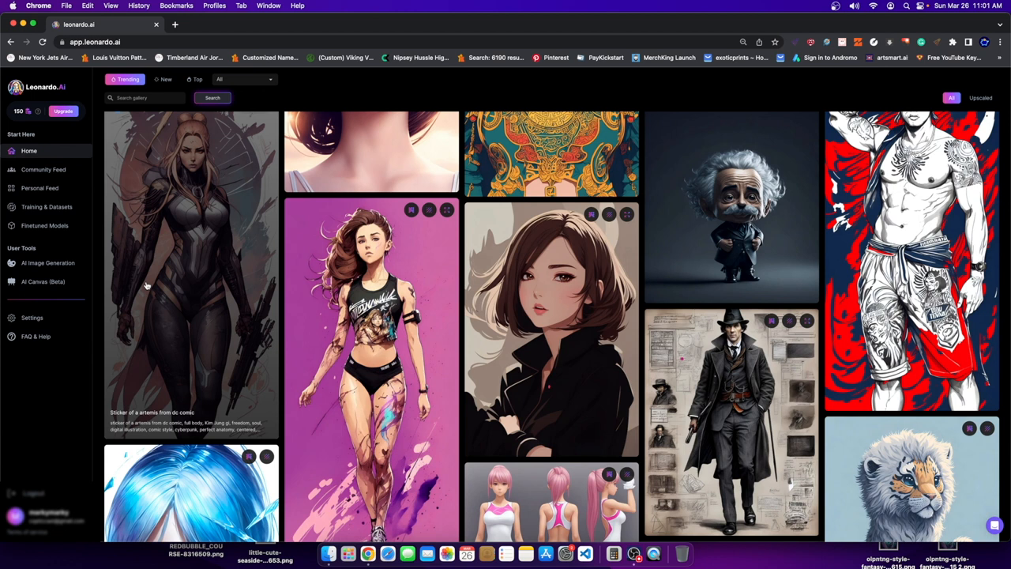
pyautogui.moveTo(193, 228)
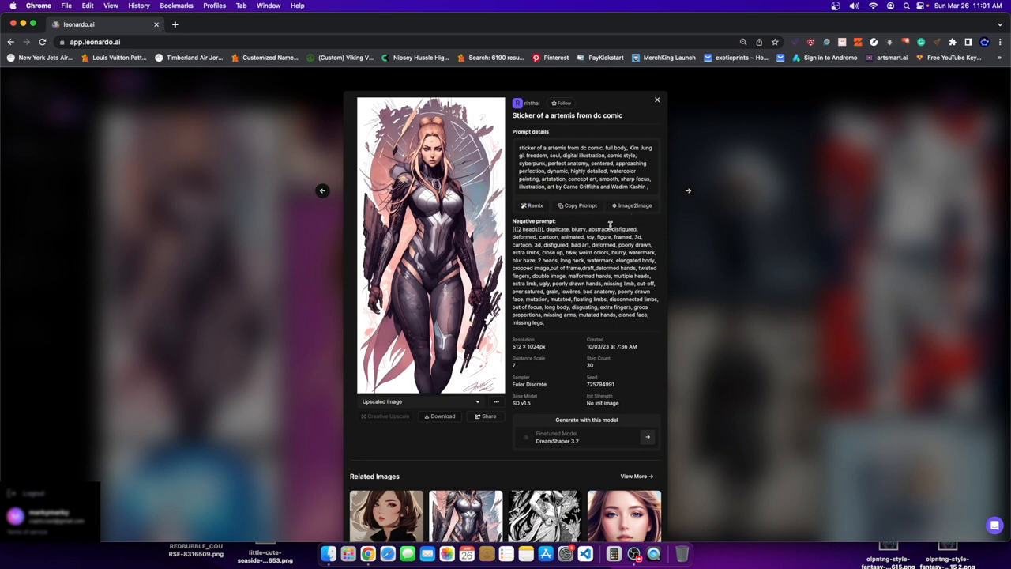
pyautogui.moveTo(607, 229)
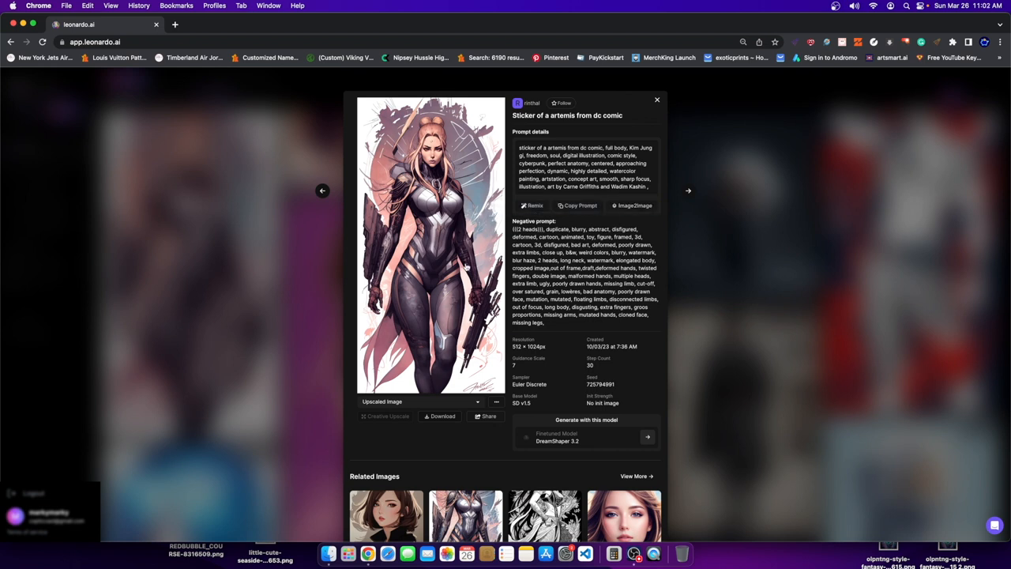
pyautogui.moveTo(608, 219)
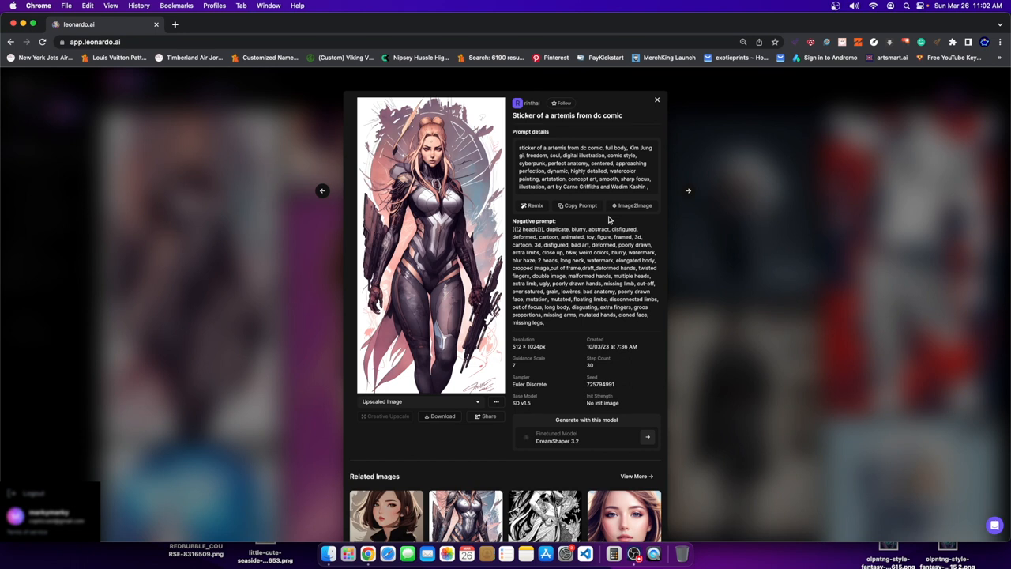
# Step: Close the reopened Artemis sticker details and return to the feed
pyautogui.click(657, 99)
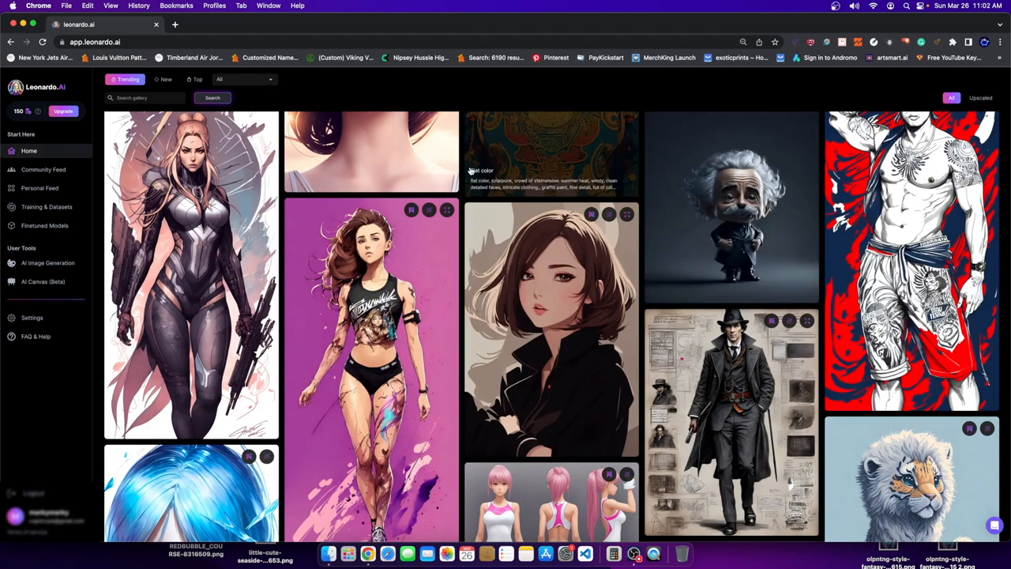
pyautogui.moveTo(635, 169)
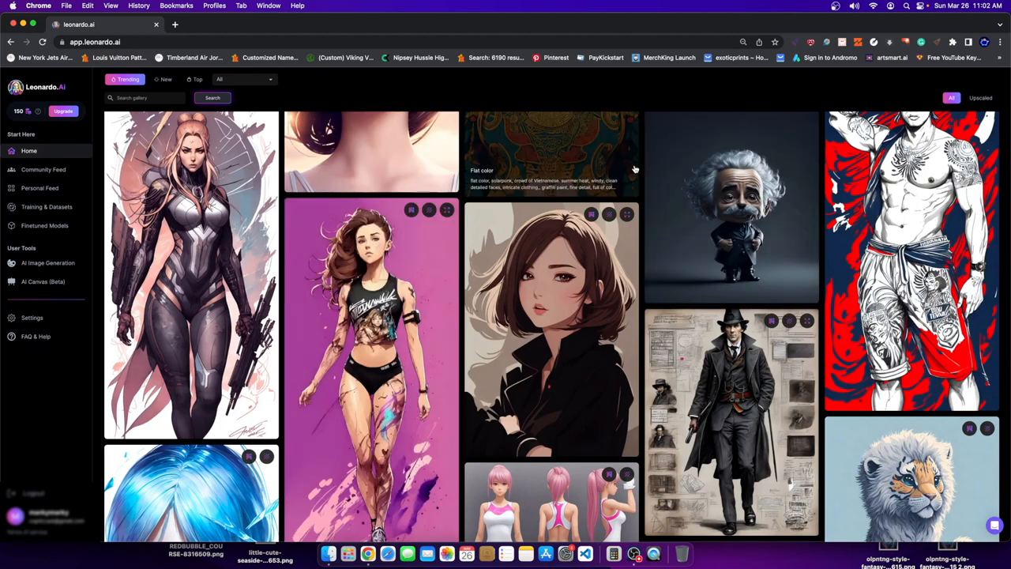
pyautogui.scroll(-3)
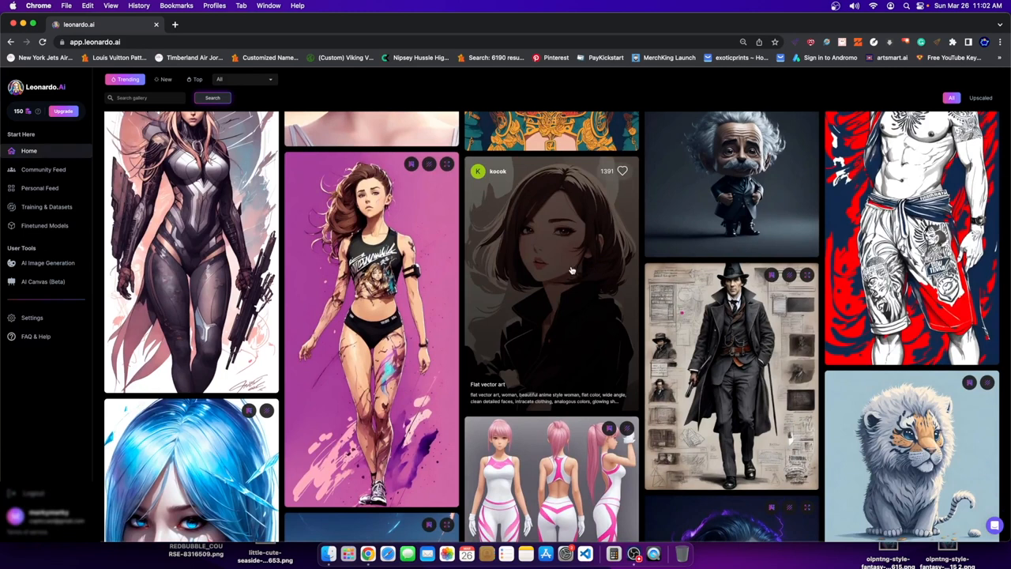
pyautogui.moveTo(550, 283)
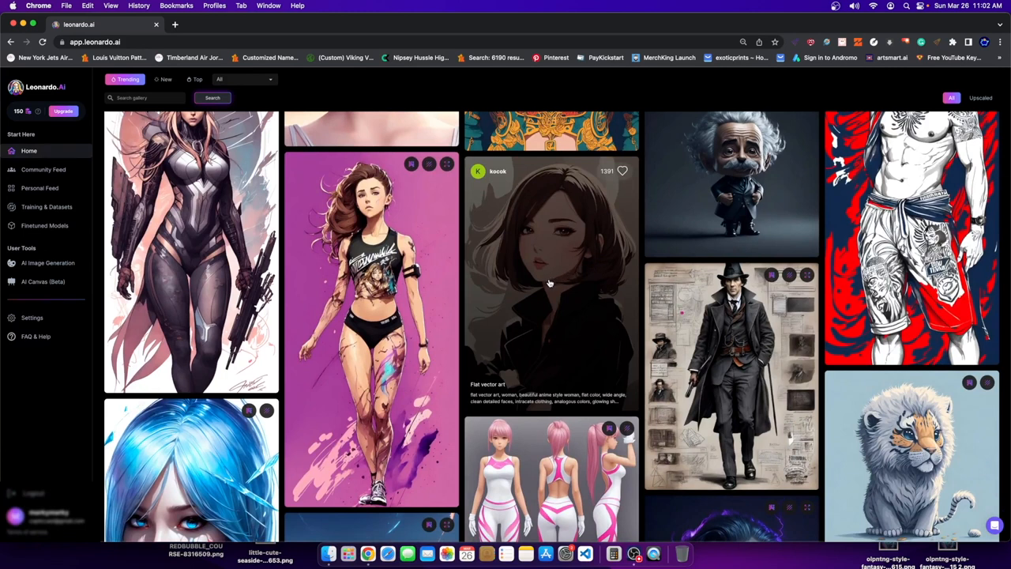
pyautogui.moveTo(534, 288)
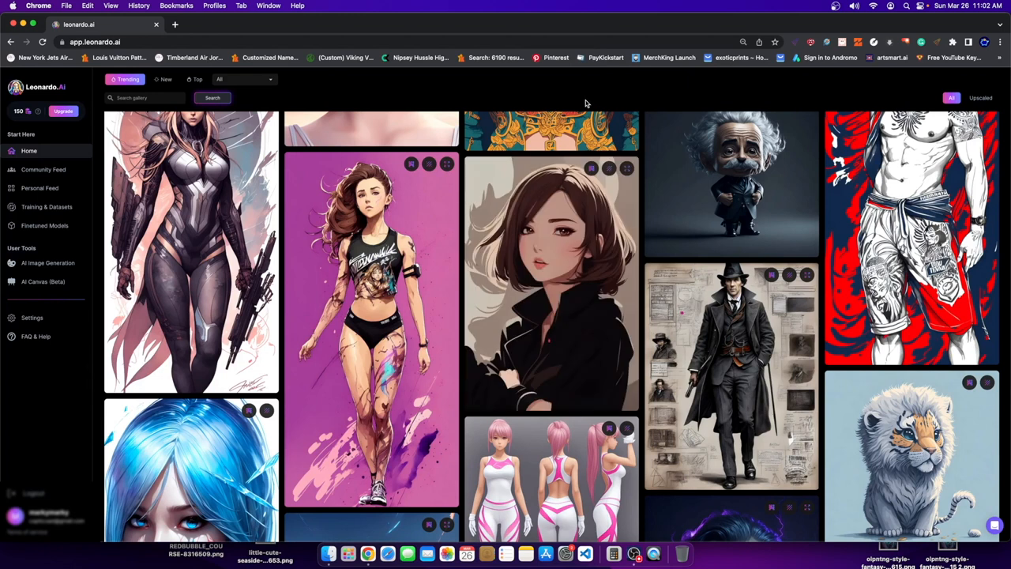
pyautogui.moveTo(581, 106)
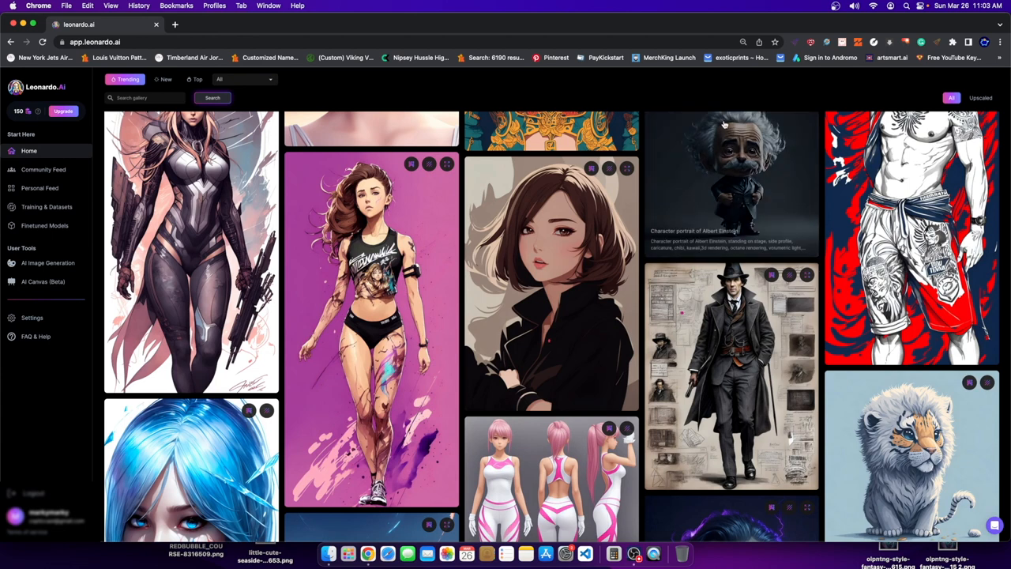
# Step: Scroll further down the community feed to a character sheet's prompt description
pyautogui.scroll(-3)
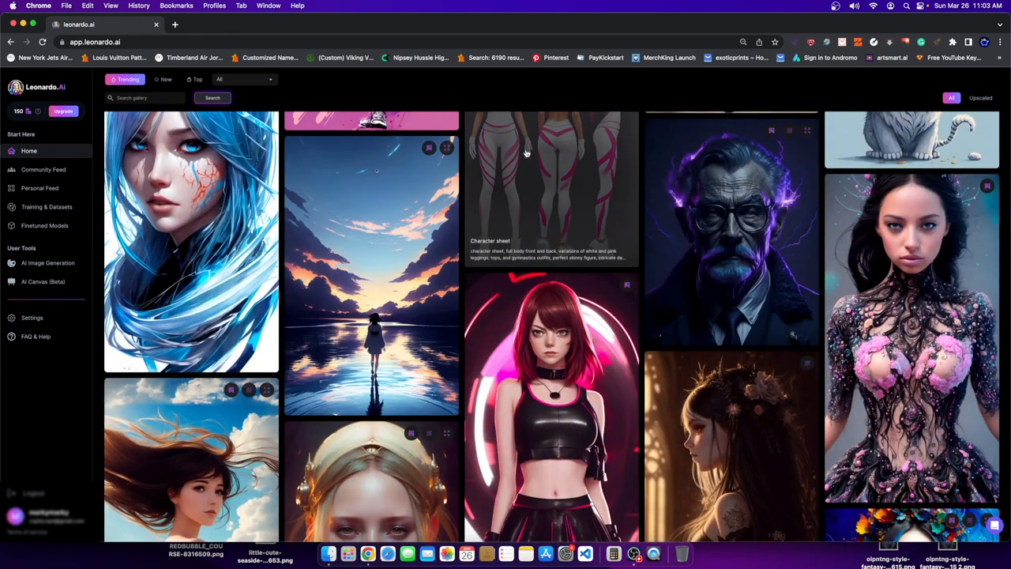
pyautogui.scroll(-3)
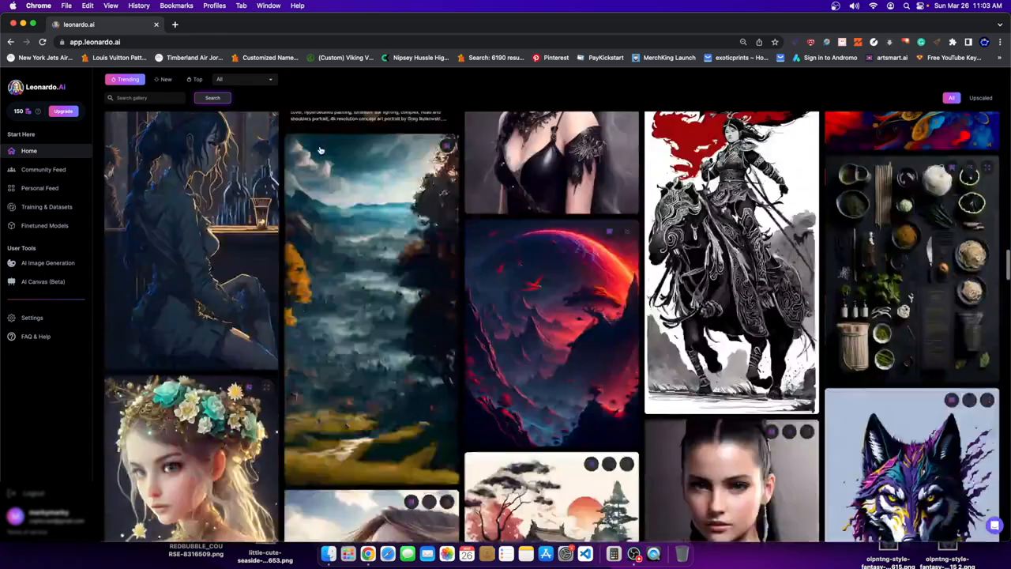
pyautogui.scroll(-3)
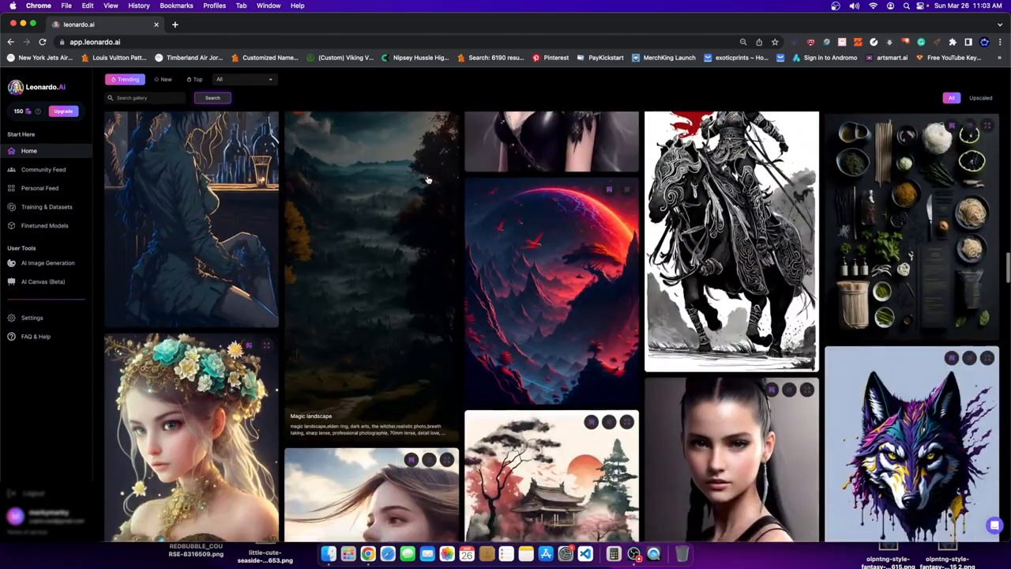
pyautogui.scroll(-3)
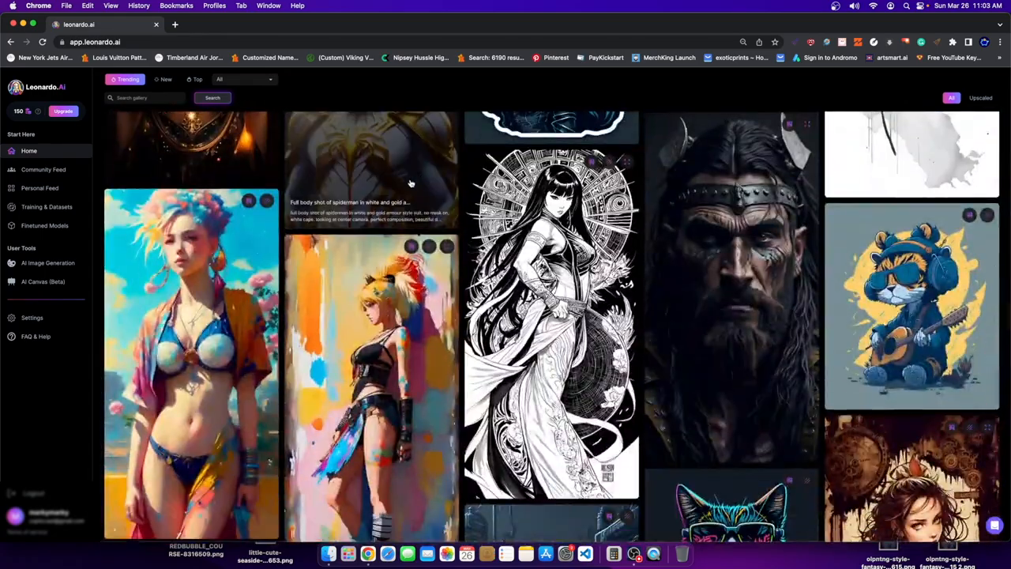
pyautogui.scroll(-3)
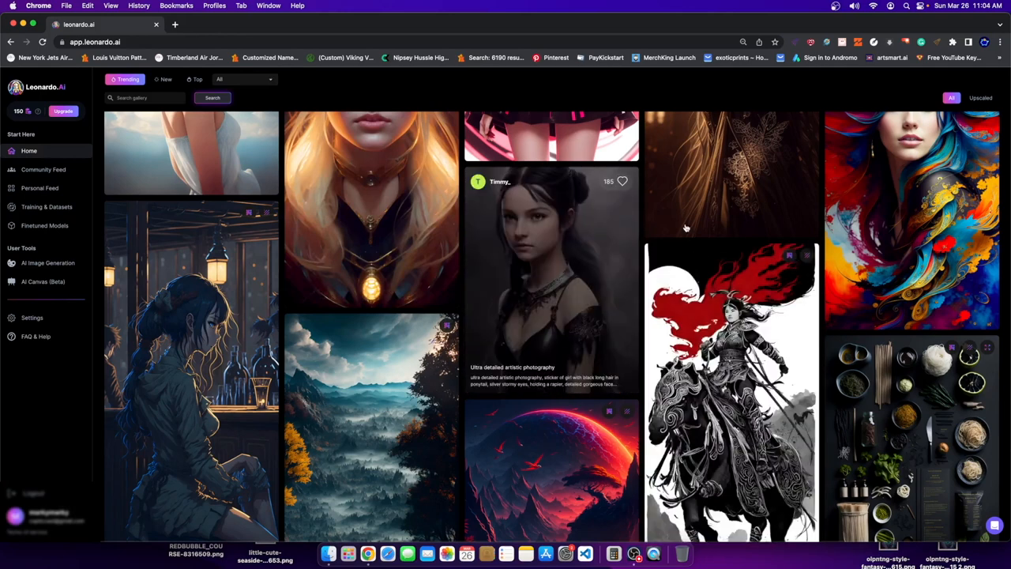
pyautogui.scroll(-3)
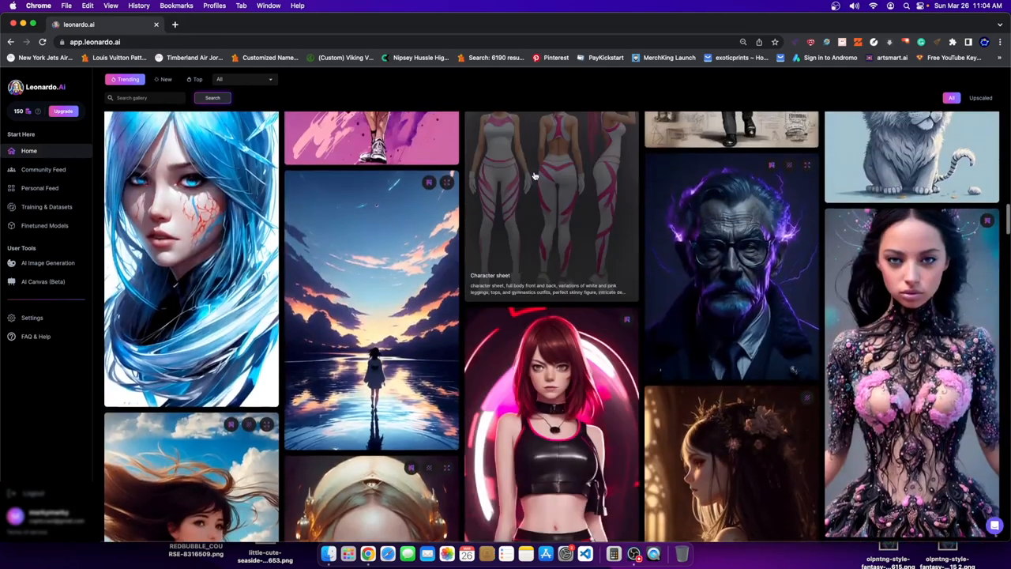